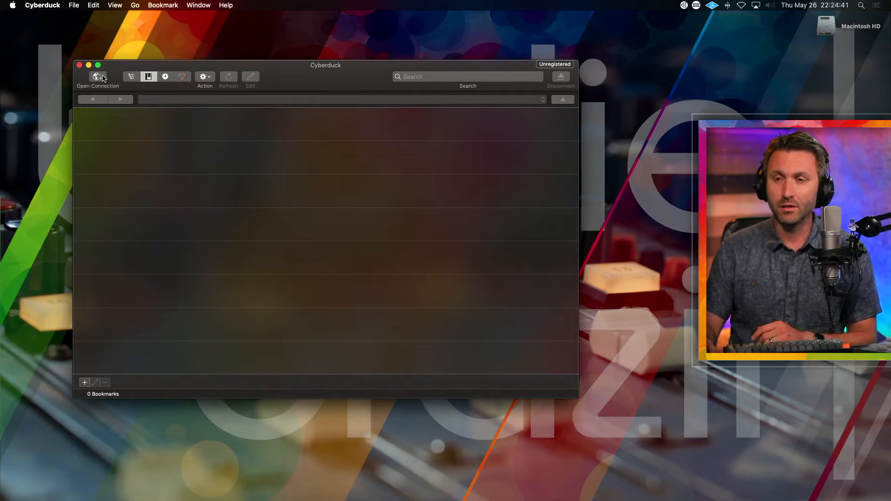
mouse_move(98, 77)
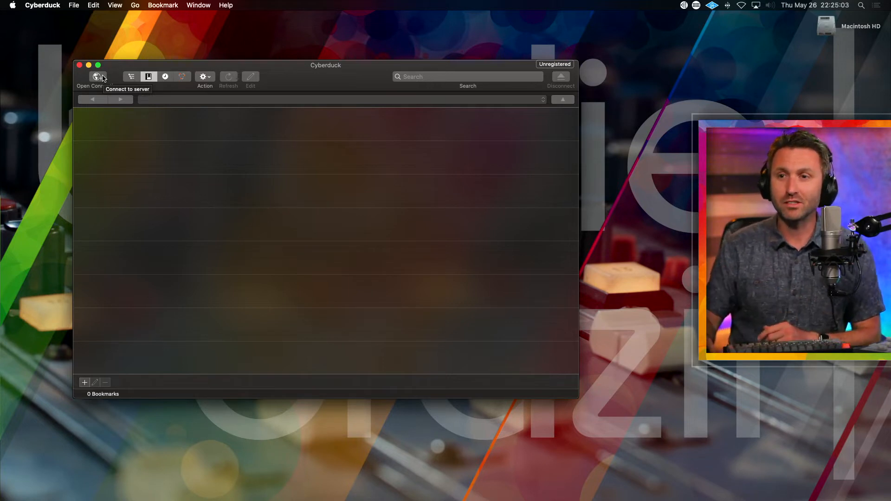
Create an FTP connection to 10.0.0.125 with Anonymous Login and connect to the drive.
left_click(96, 77)
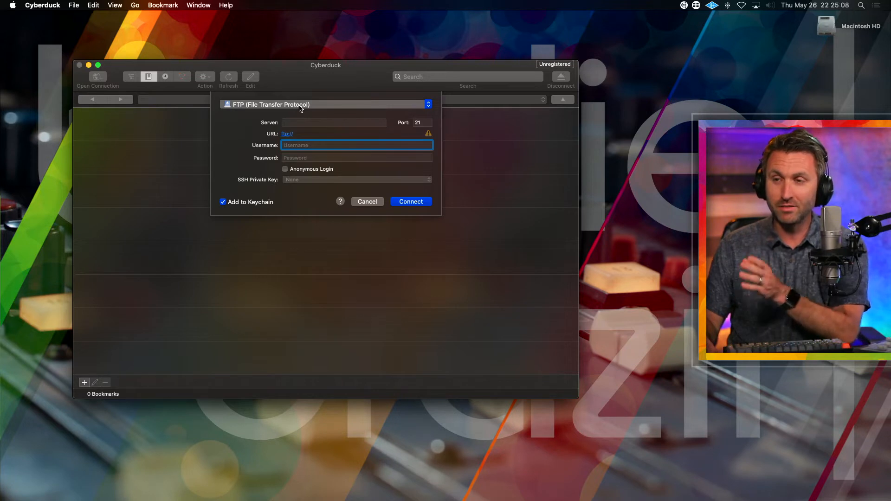
mouse_move(300, 128)
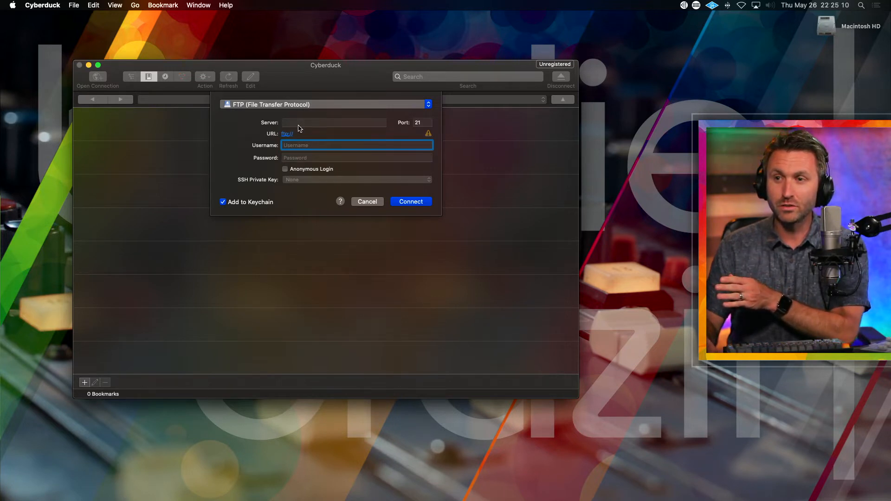
left_click(334, 122)
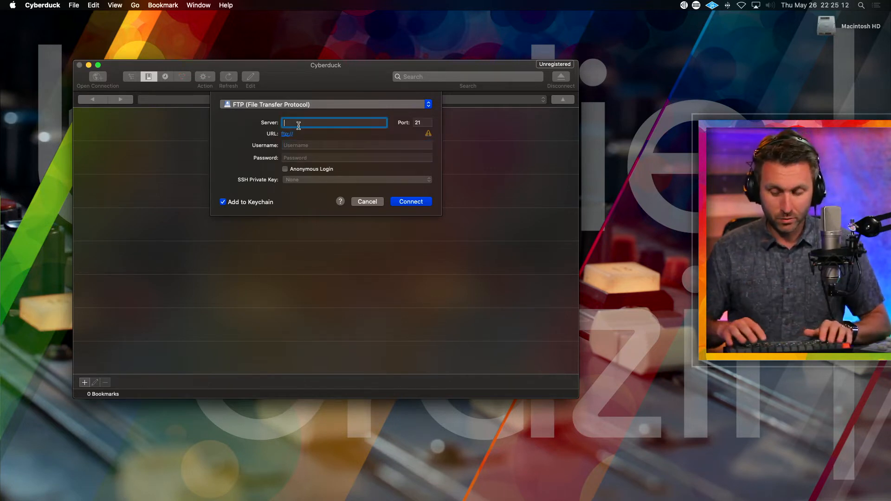
type("10.0.0.125")
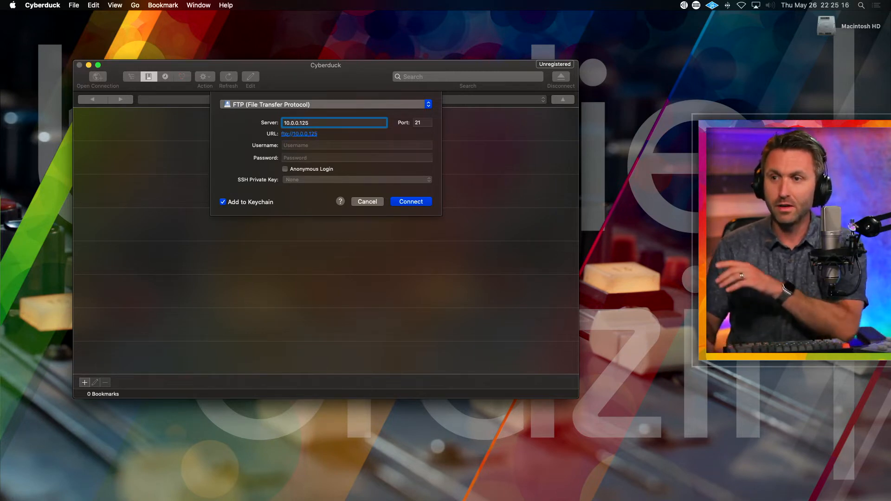
left_click(285, 169)
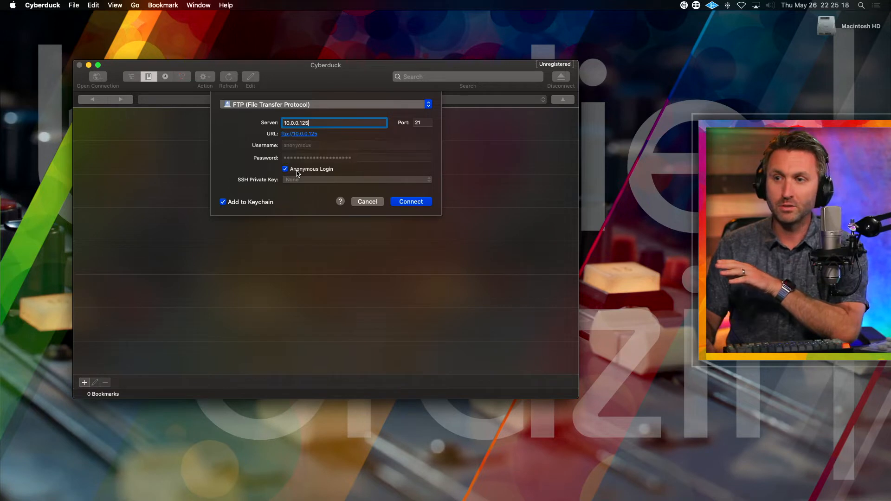
left_click(411, 201)
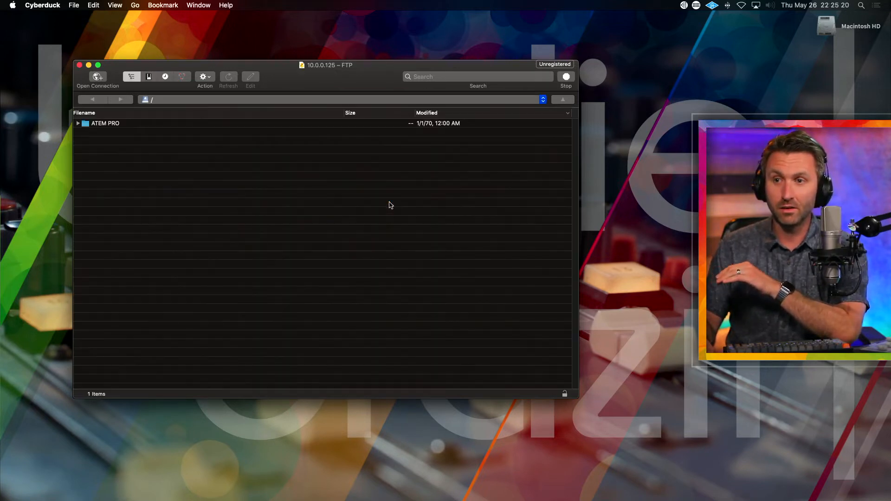
Select the ATEM PRO folder in the drive's root listing.
left_click(105, 123)
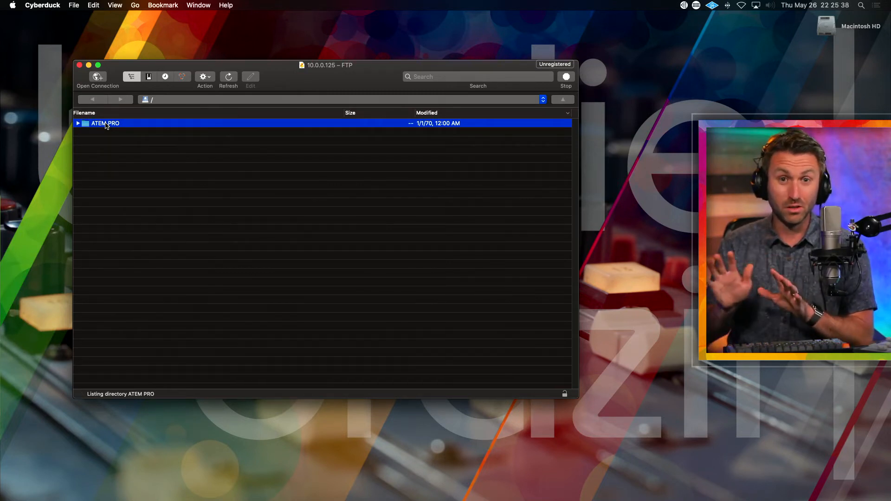
Download HOMESTUDIO 1411.mp4 from the ATEM PRO folder onto the Desktop by dragging.
double_click(105, 124)
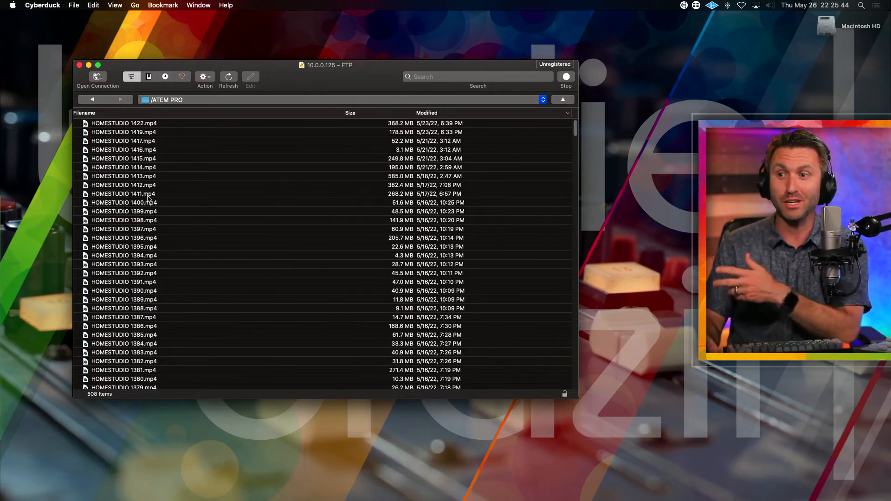
left_click(124, 194)
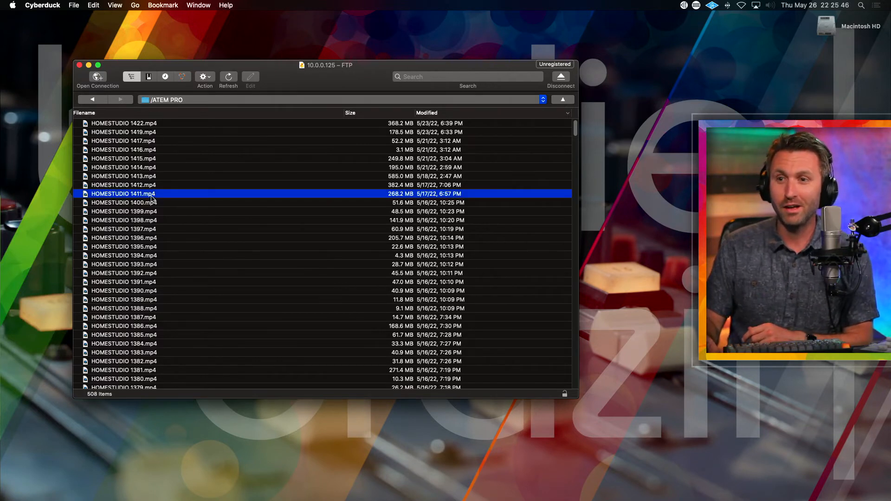
left_click_drag(124, 194, 41, 204)
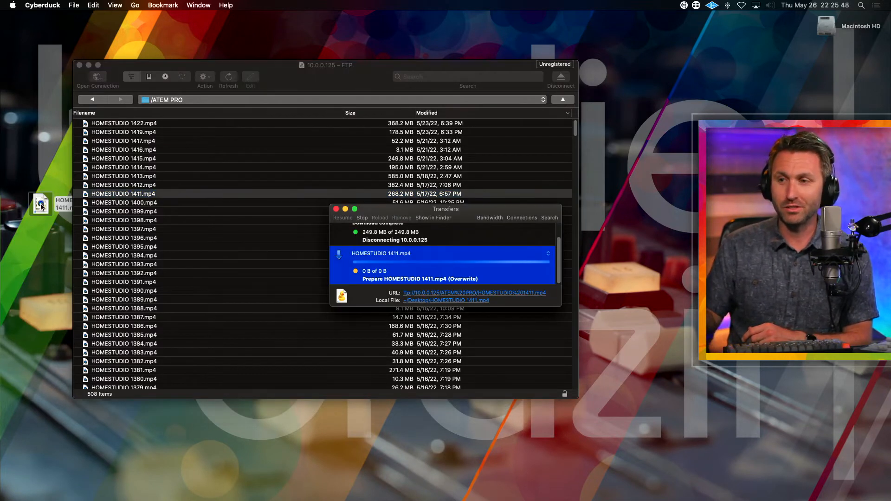